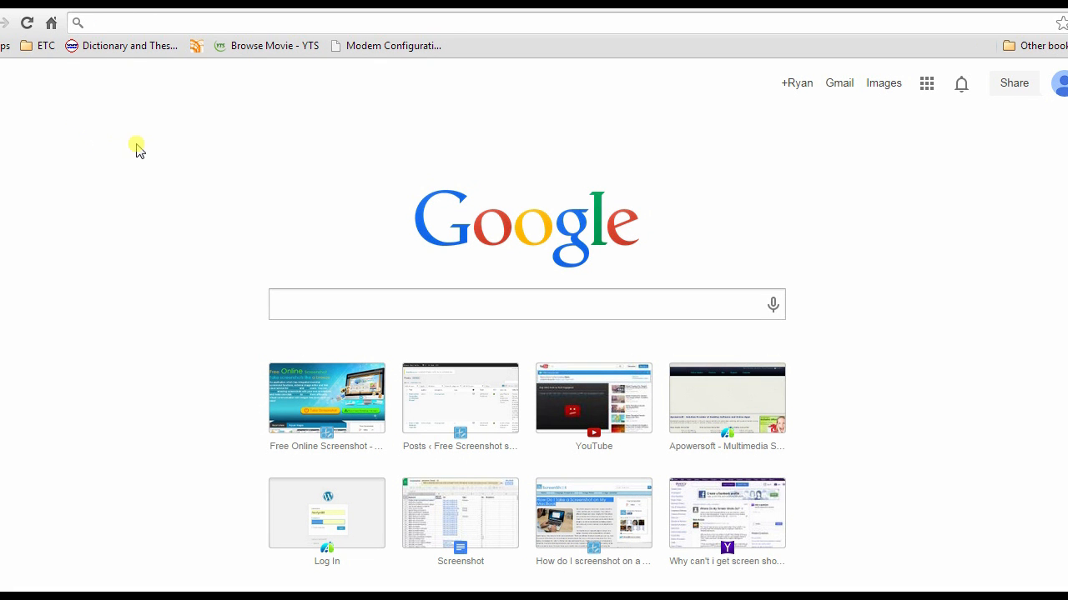
Step: Load apowersoft.com/transfer-sms-from-android-to-pc.html and start downloading the free Phone Manager installer
type("http://www.apowersoft.com/transfer-sms-from-android-to-pc.html")
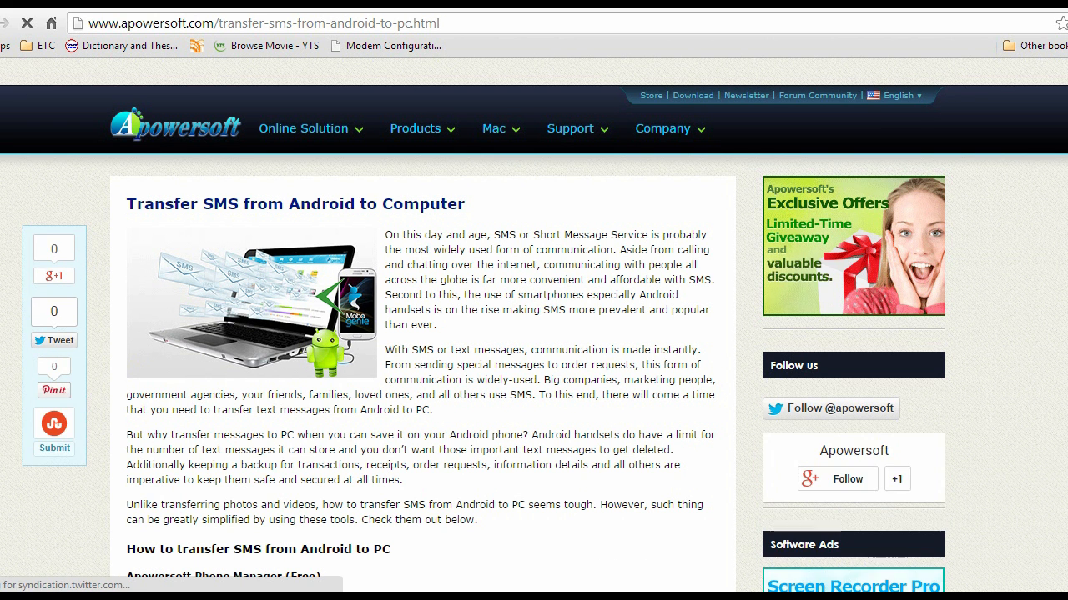
scroll("down", 3)
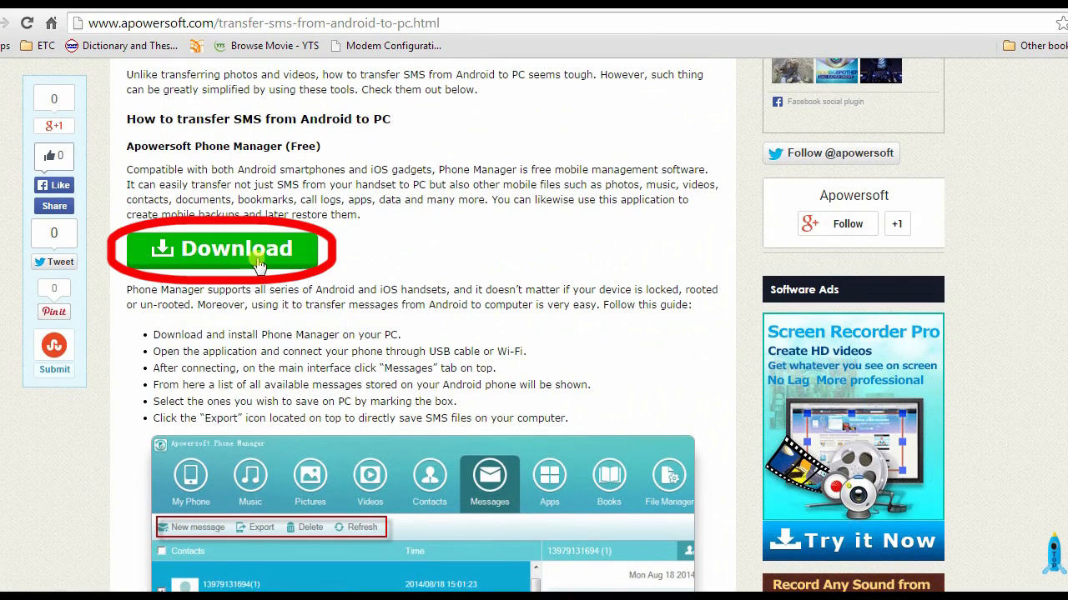
left_click(234, 249)
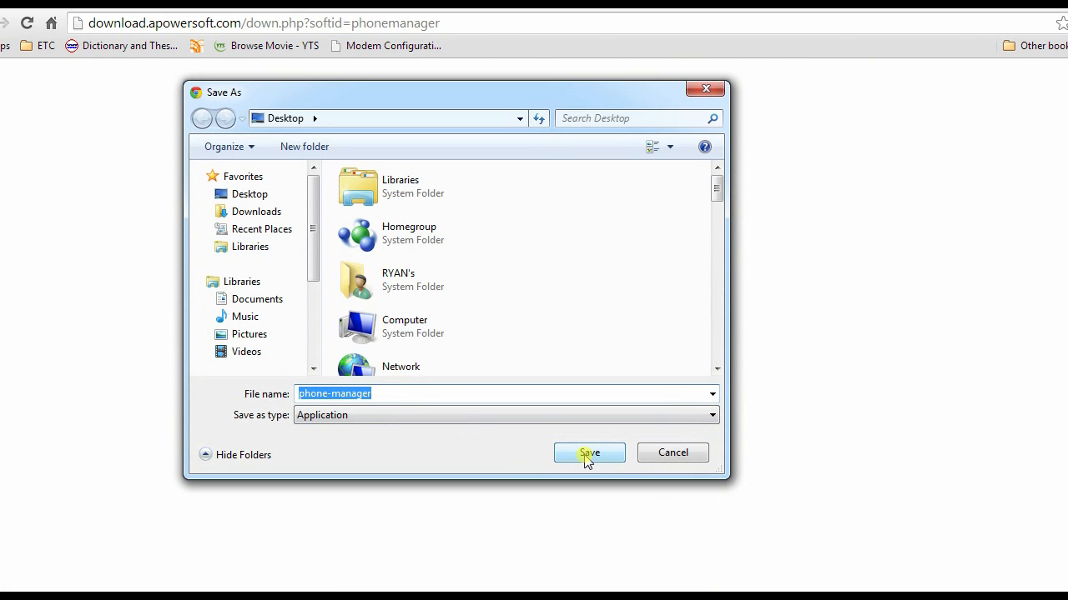
Step: Save the installer to the Desktop and connect the IM-A850L phone over the WiFi network
left_click(589, 454)
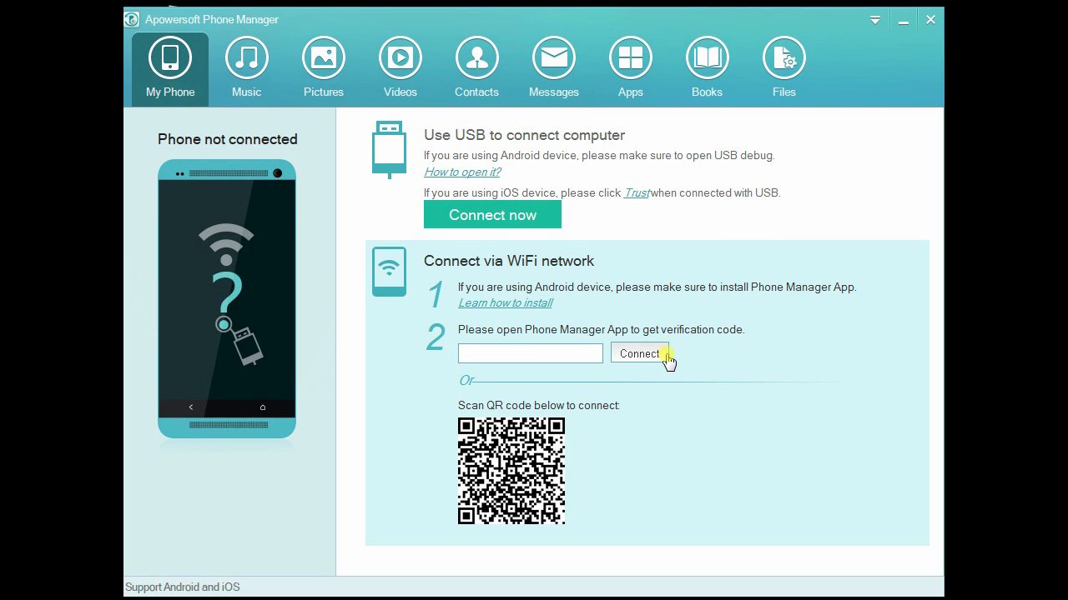
left_click(640, 353)
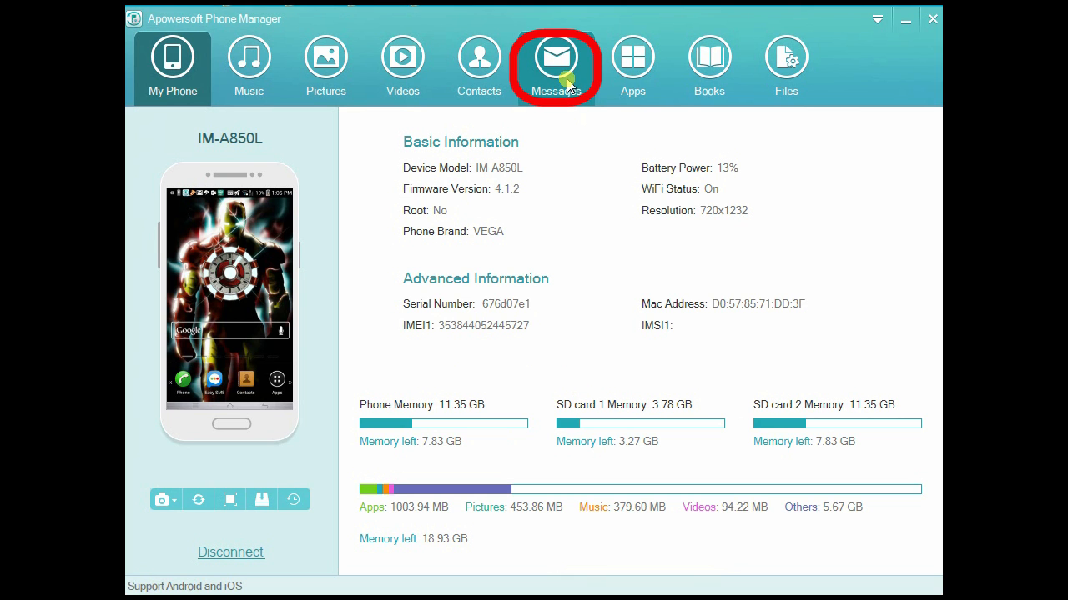
Step: List the phone's SMS conversations and tick only the first three threads for export
left_click(557, 57)
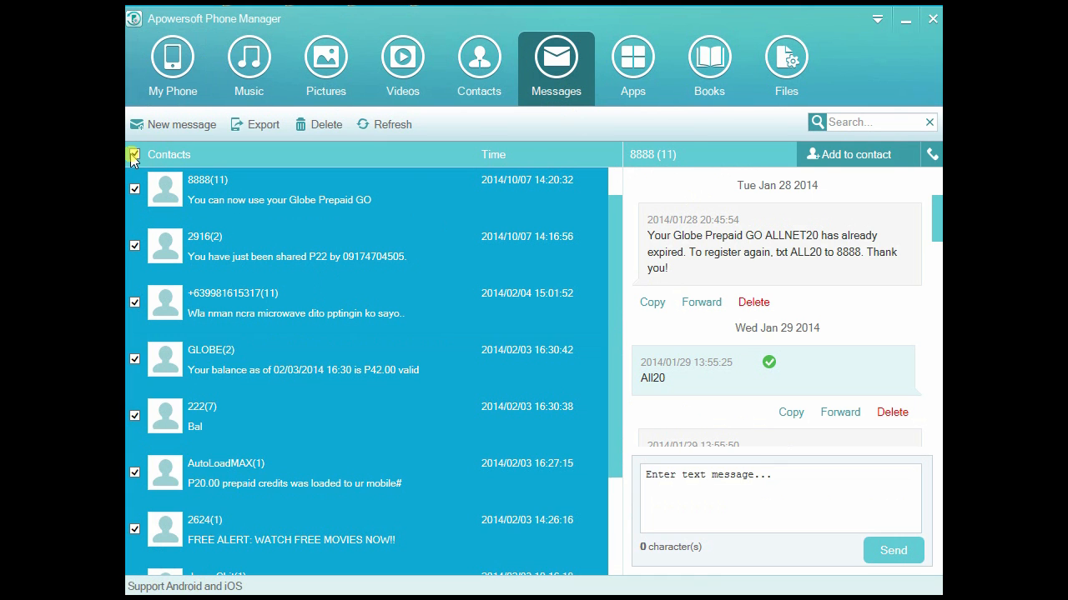
left_click(133, 154)
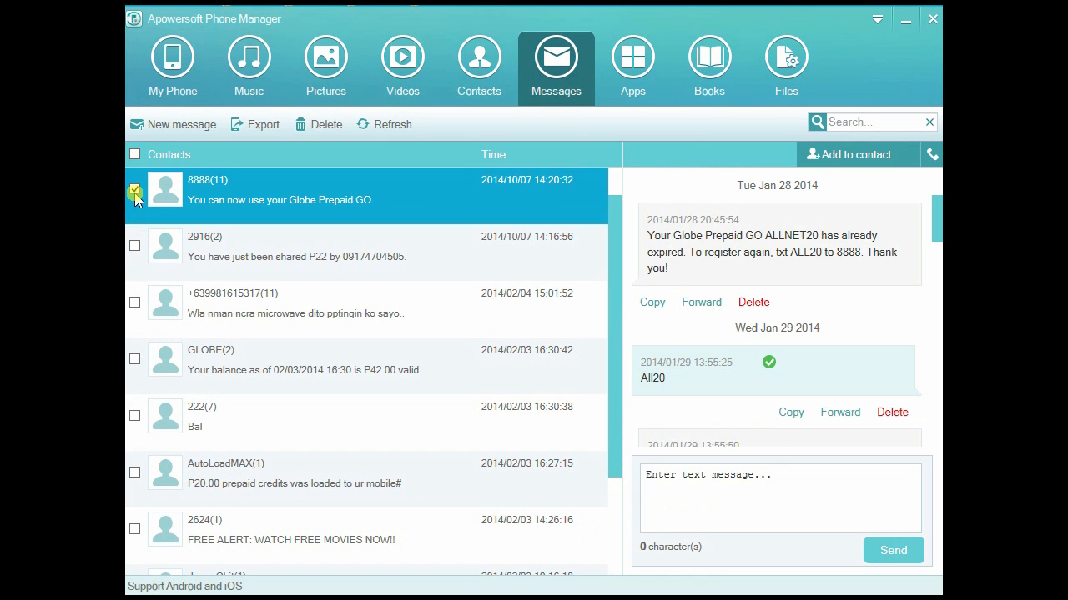
left_click(134, 303)
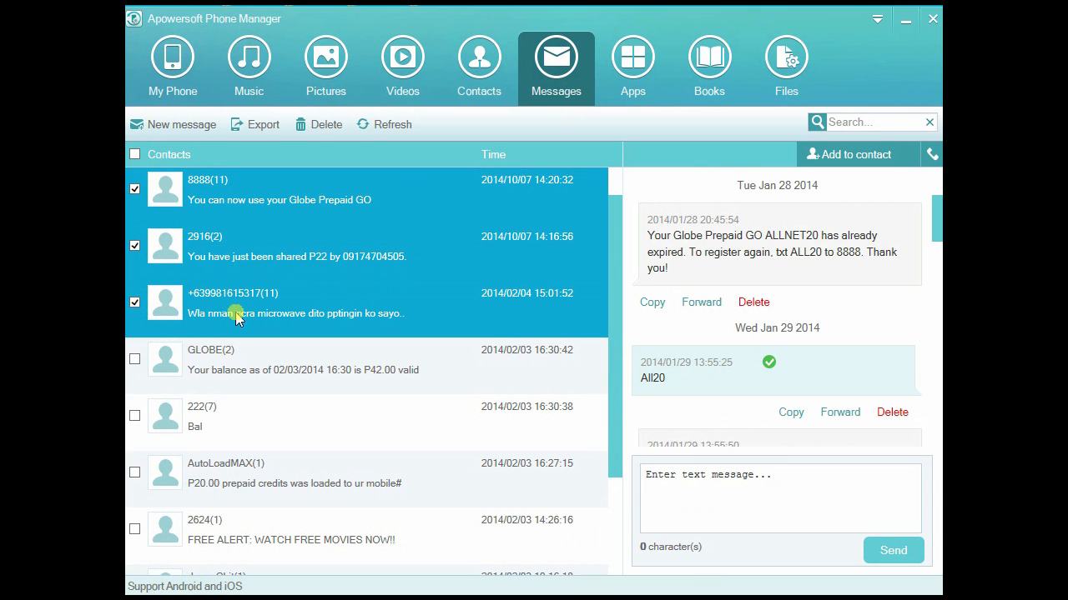
mouse_move(320, 277)
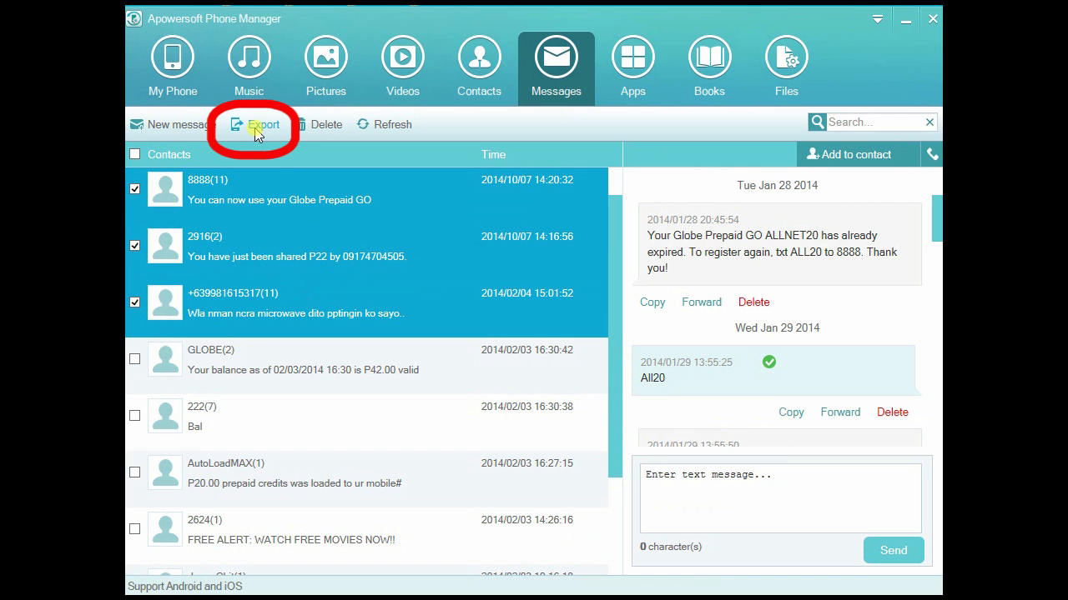
Step: Export the three ticked SMS threads to an XML file on the Desktop
left_click(262, 124)
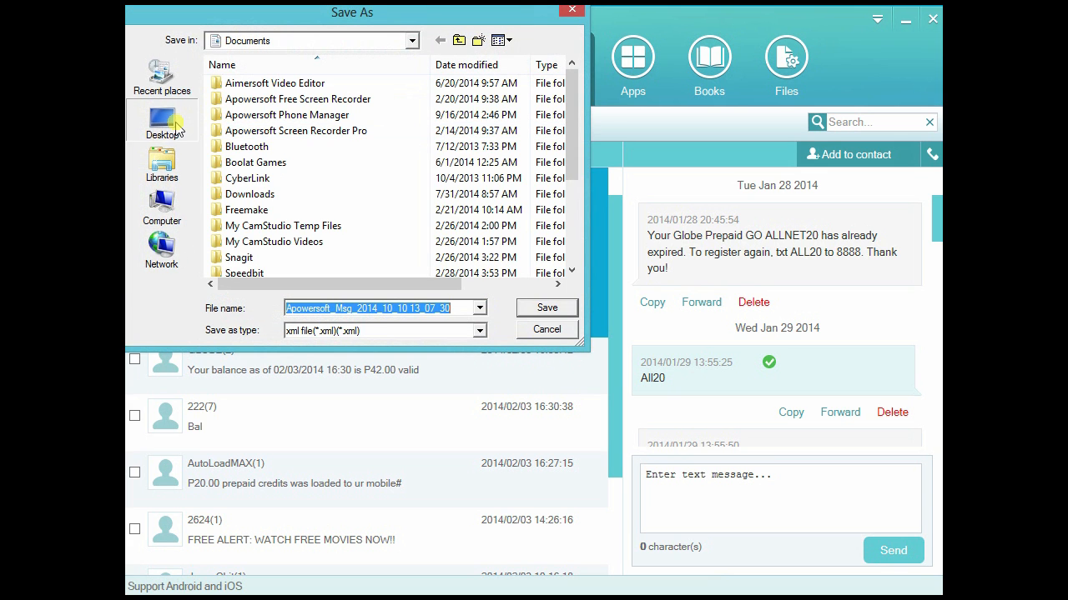
left_click(160, 120)
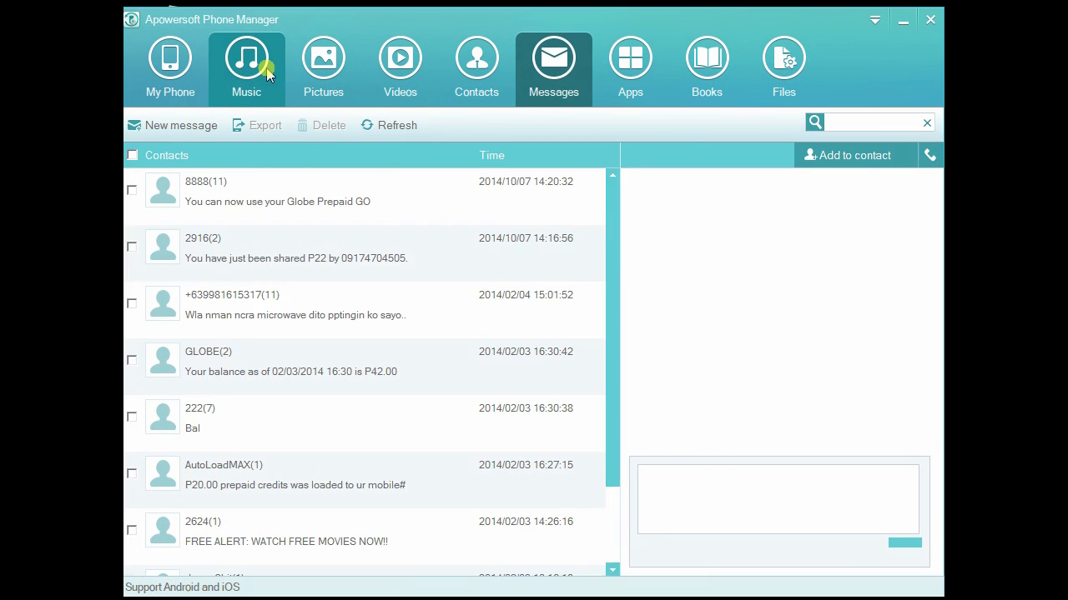
Step: Browse the phone's music and photos, ticking the second photo and viewing its actions
left_click(247, 60)
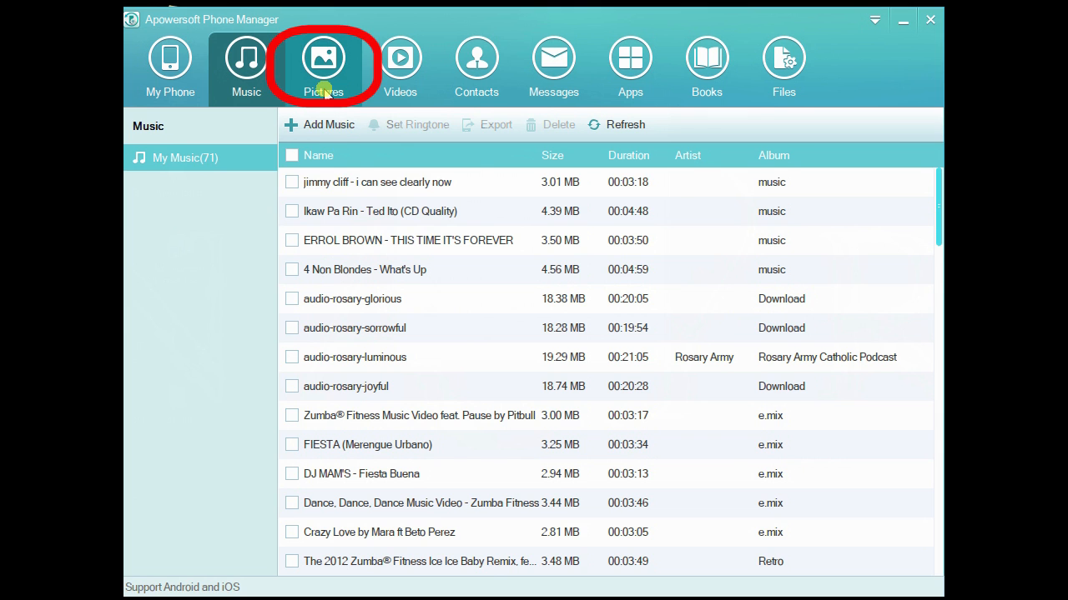
left_click(324, 57)
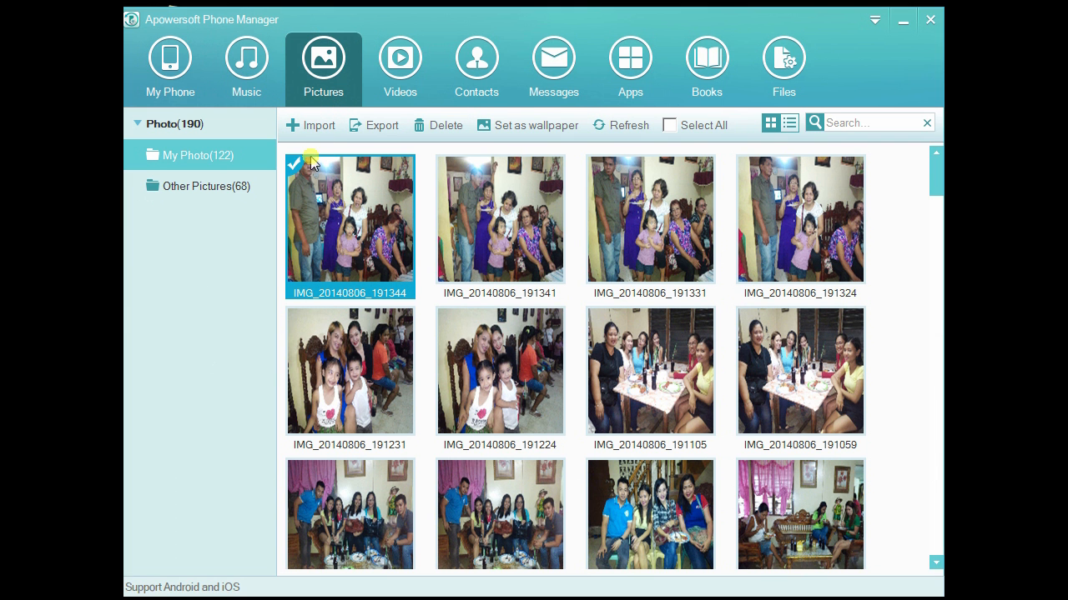
mouse_move(307, 171)
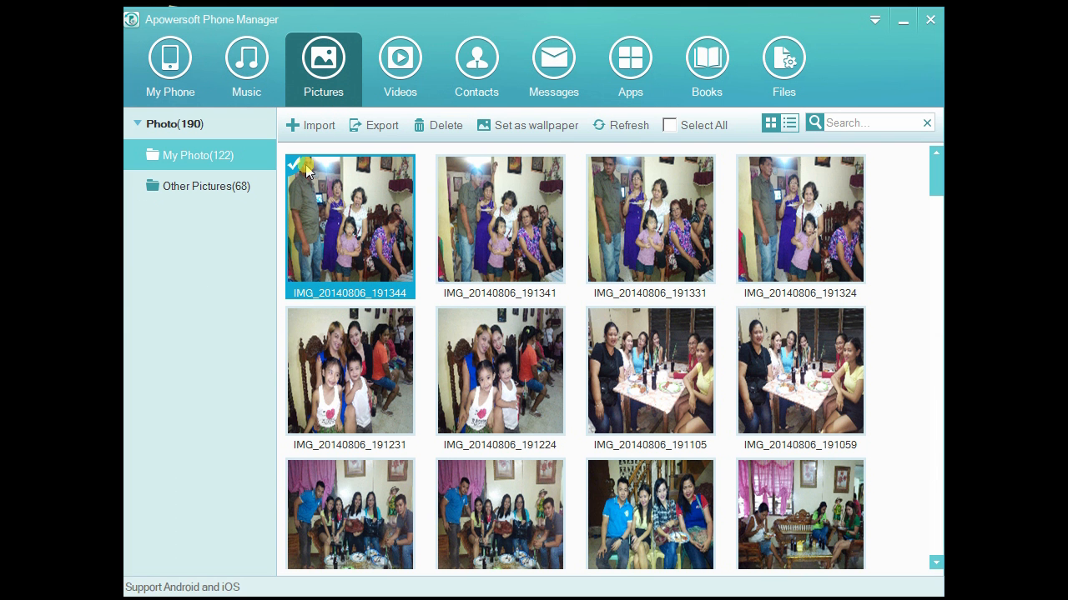
left_click(498, 219)
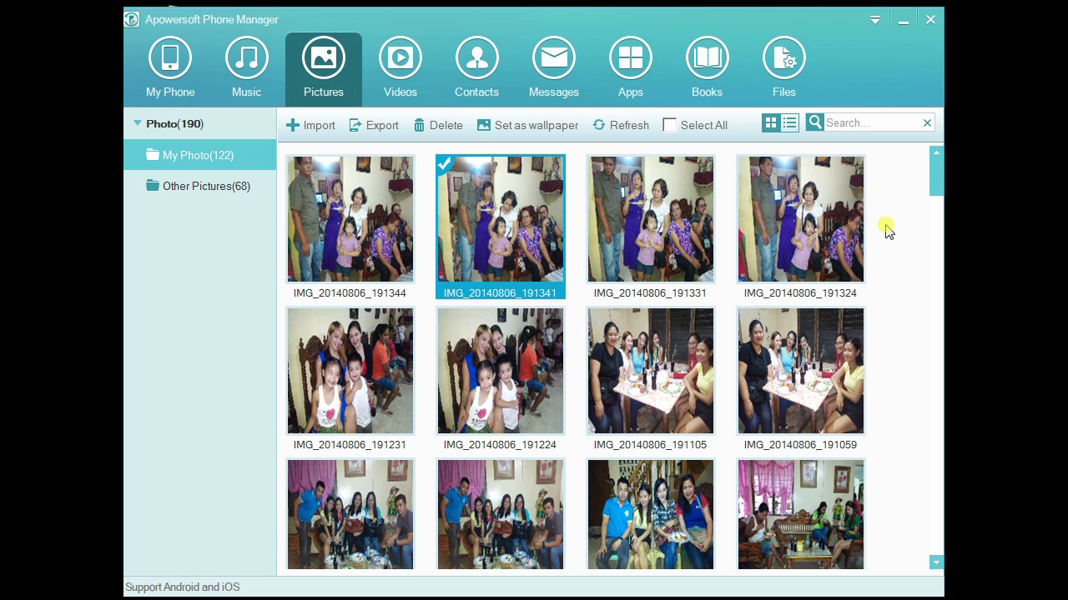
right_click(501, 225)
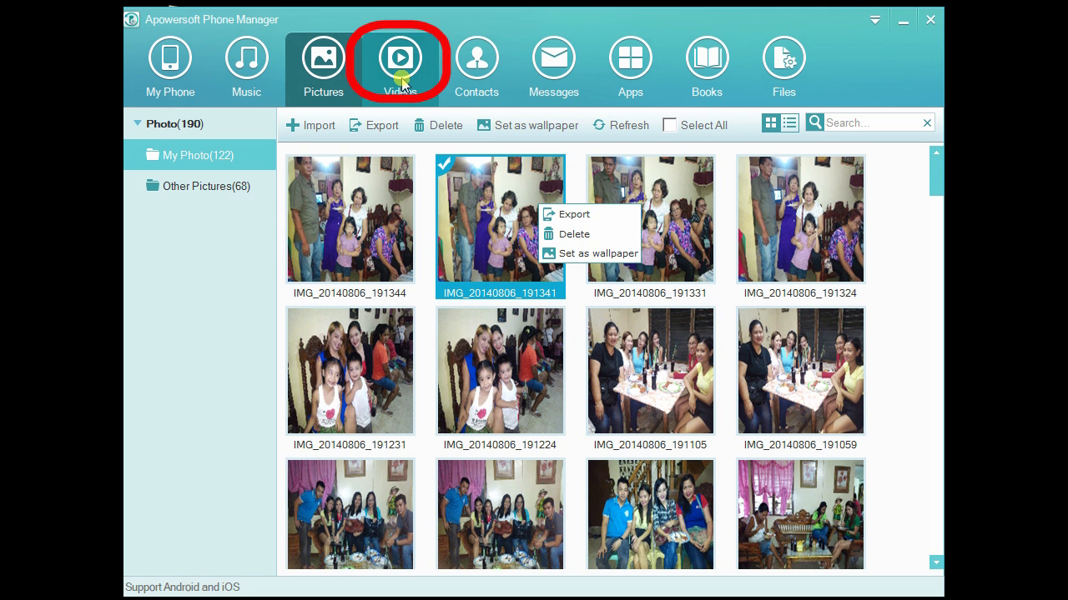
Step: Browse the phone's videos, then show its 99 contacts with one contact's details
left_click(401, 56)
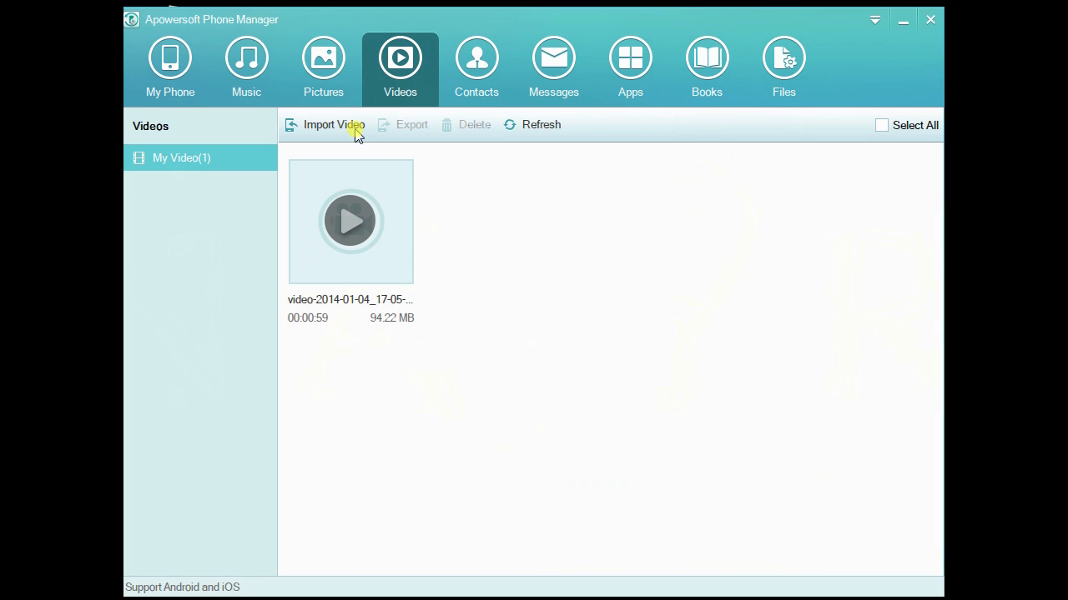
left_click(477, 59)
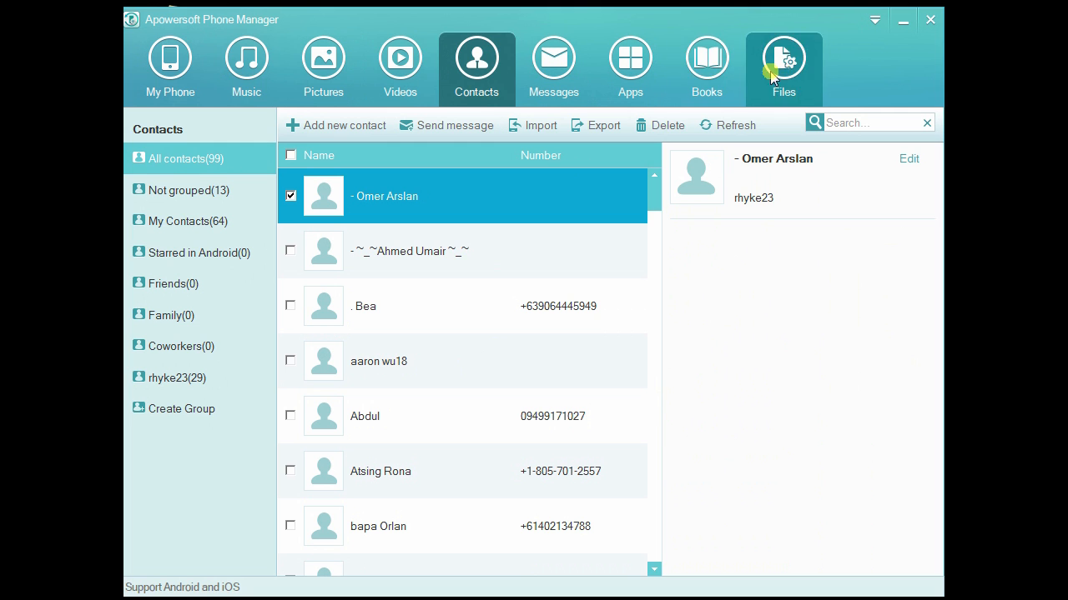
Step: From the My Phone overview, capture and save a screenshot of the phone's screen
left_click(170, 67)
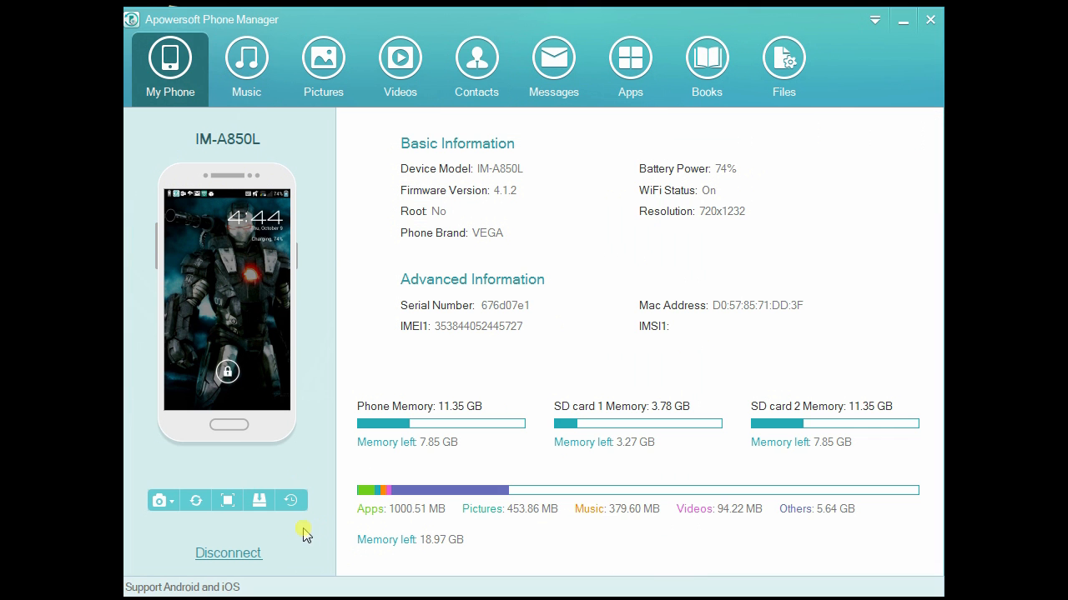
left_click(157, 501)
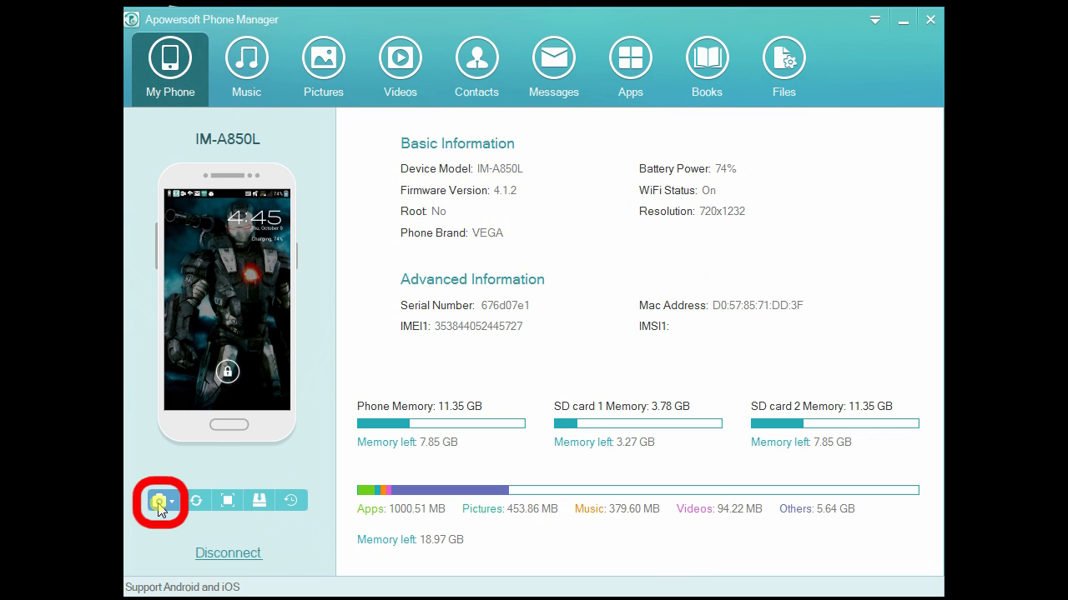
left_click(172, 500)
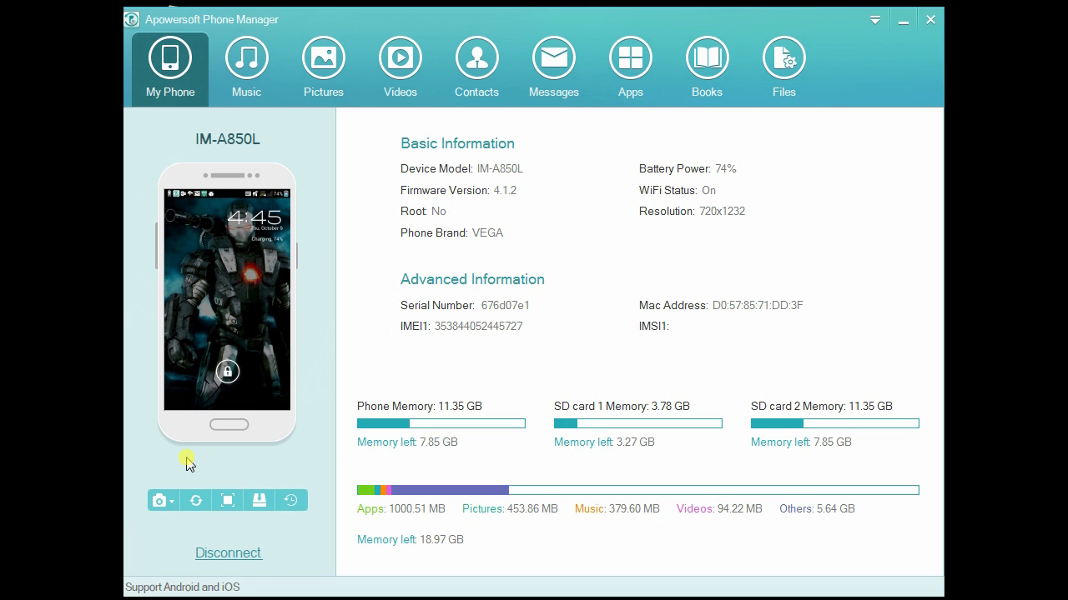
left_click(157, 500)
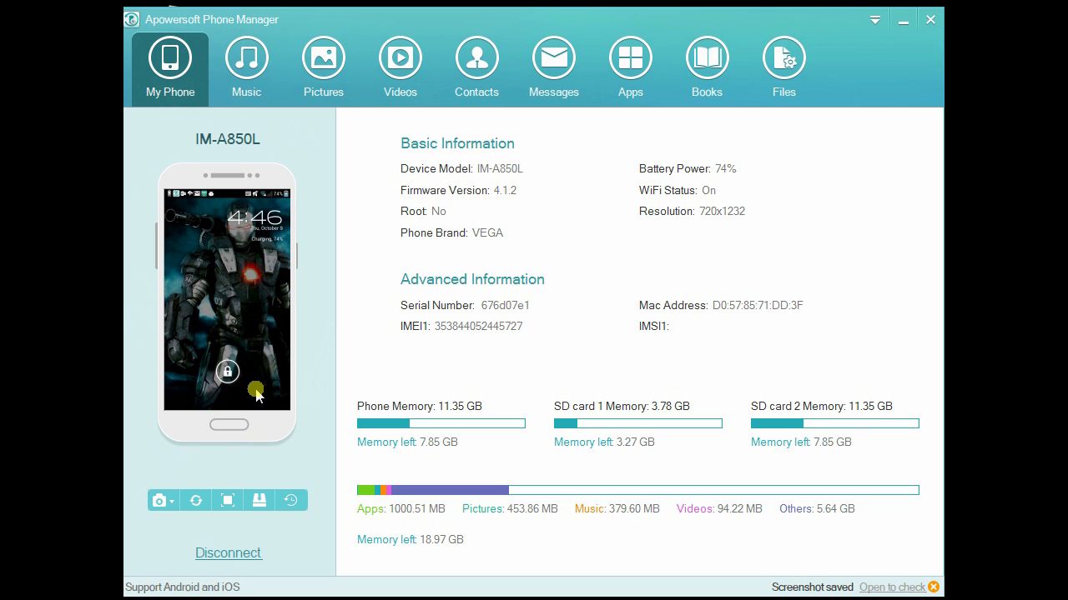
mouse_move(173, 477)
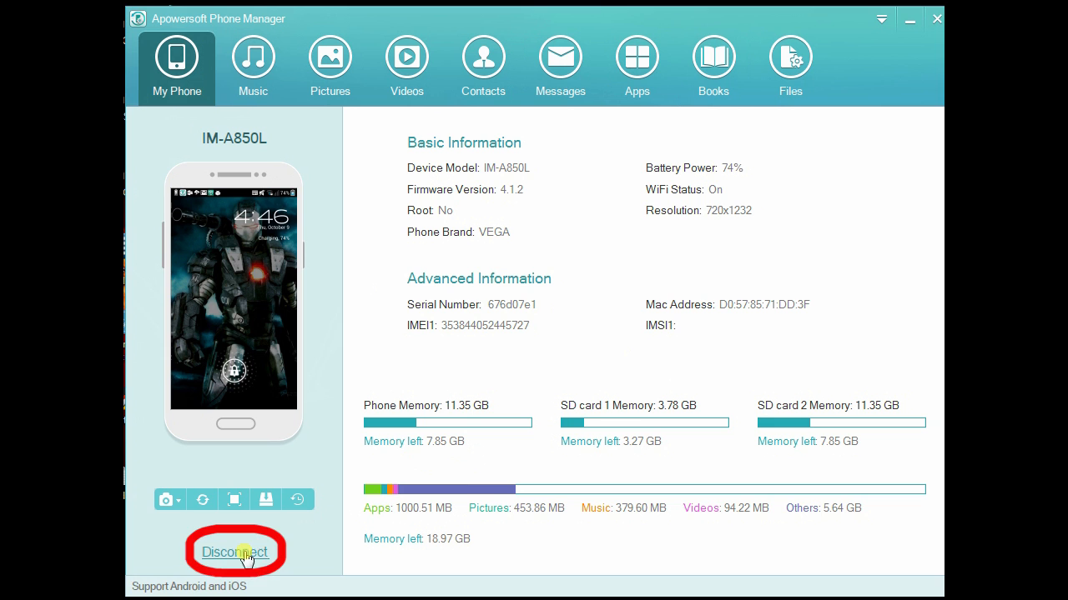
Step: Disconnect the IM-A850L phone from the PC
left_click(236, 554)
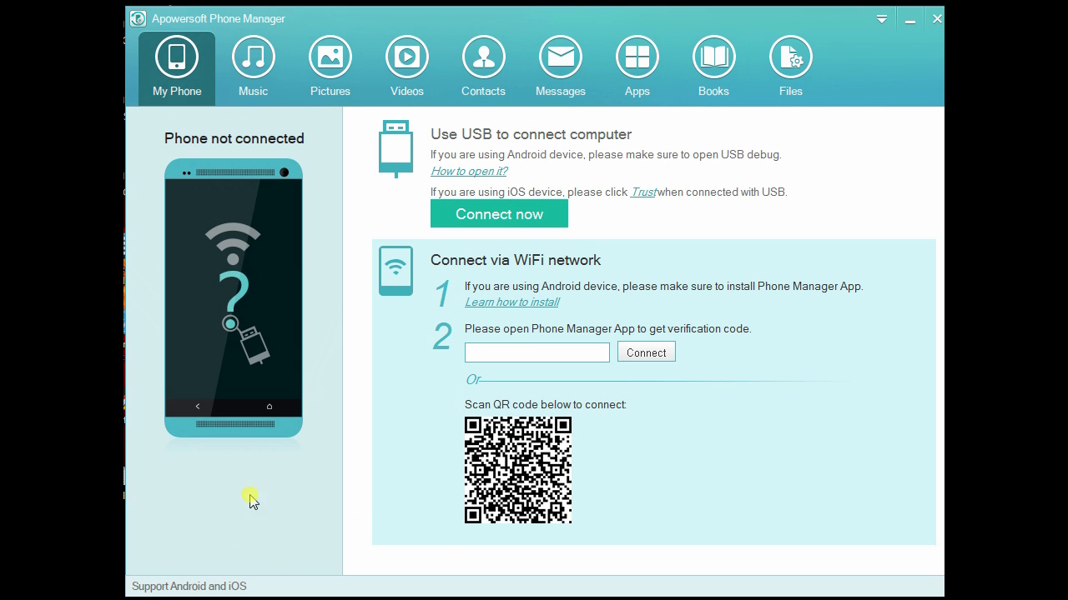
mouse_move(734, 450)
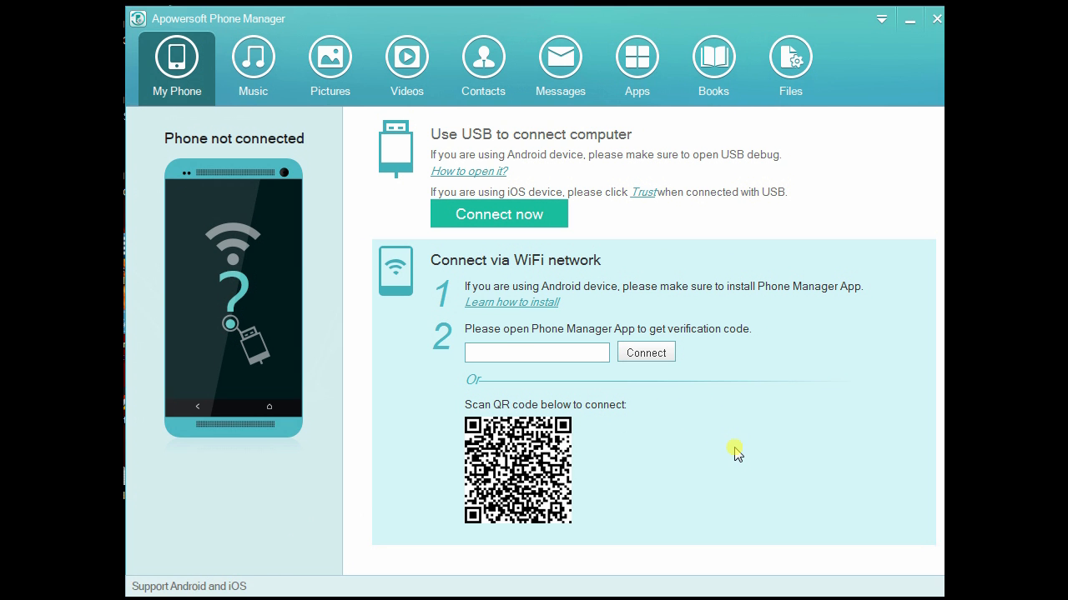